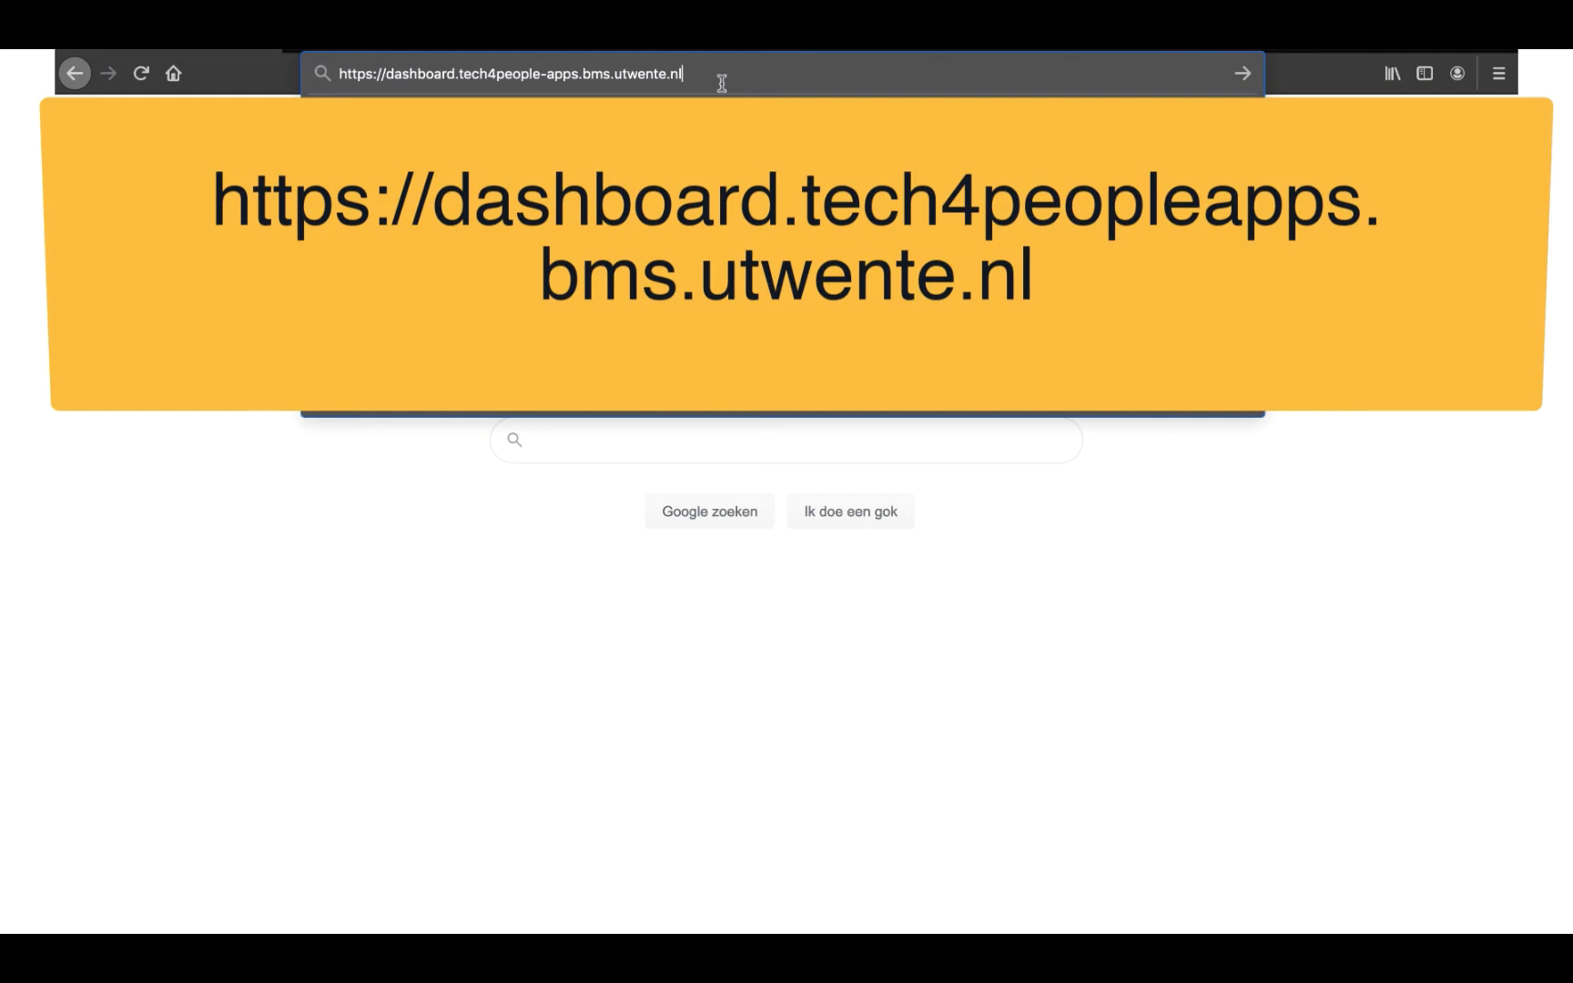
# Load the BMS Lab Dashboard site at dashboard.tech4people-apps.bms.utwente.nl in Firefox
pyautogui.press('Return')
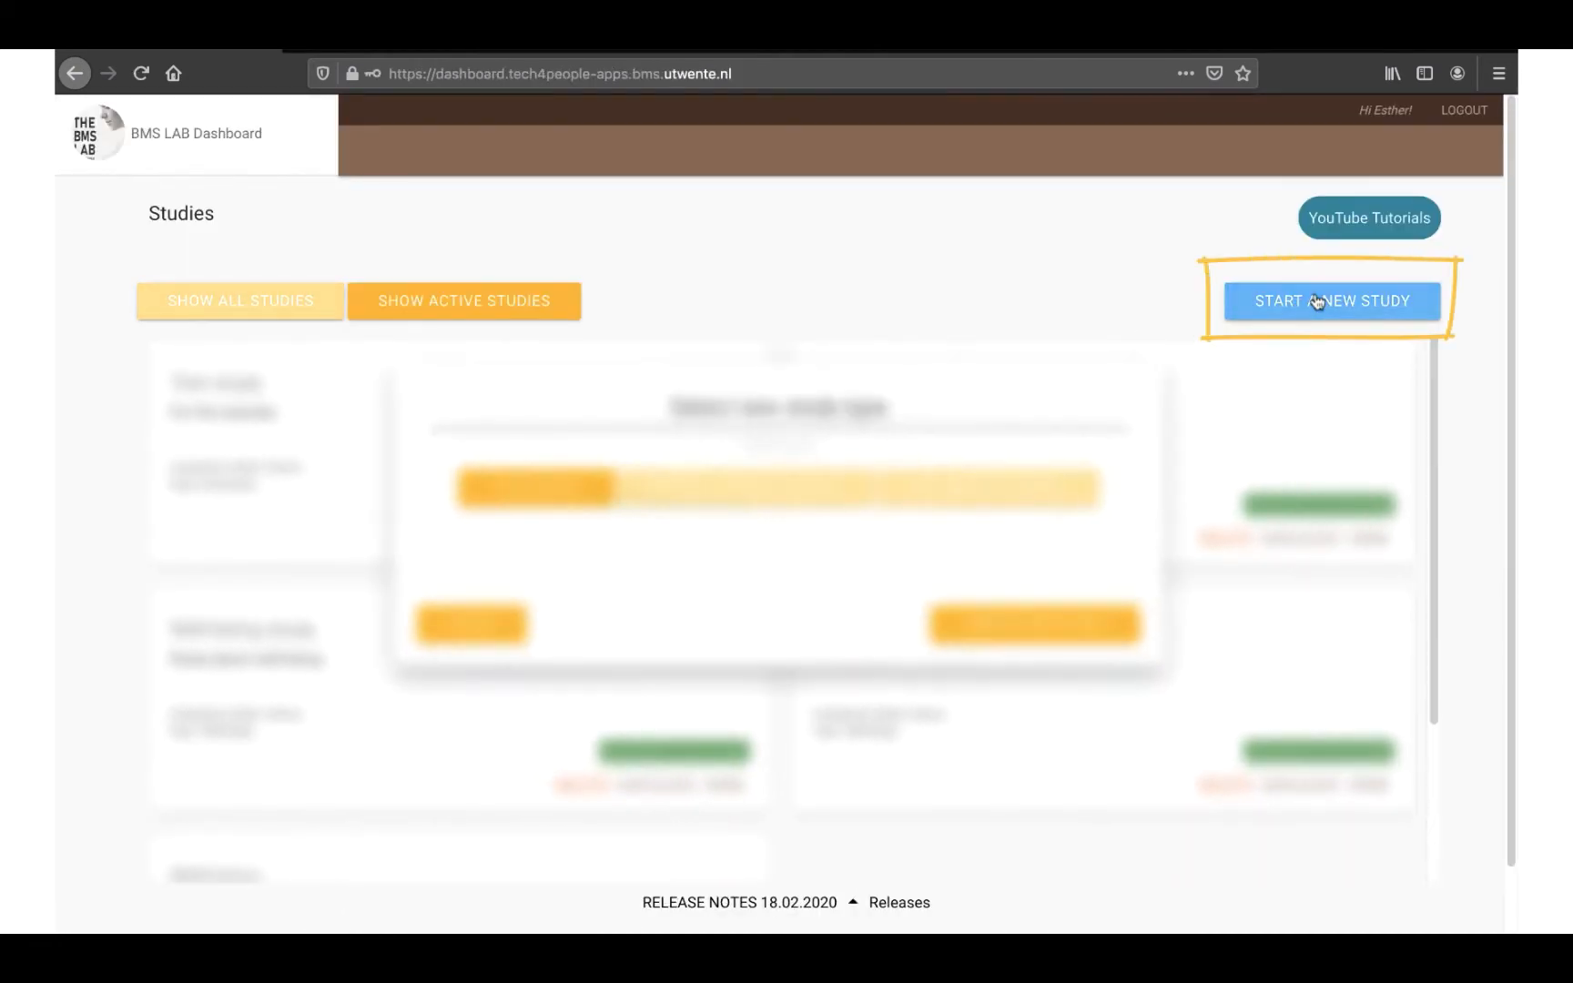
# Start a new study, pick the Sociometry Survey type, and create it
pyautogui.click(1331, 301)
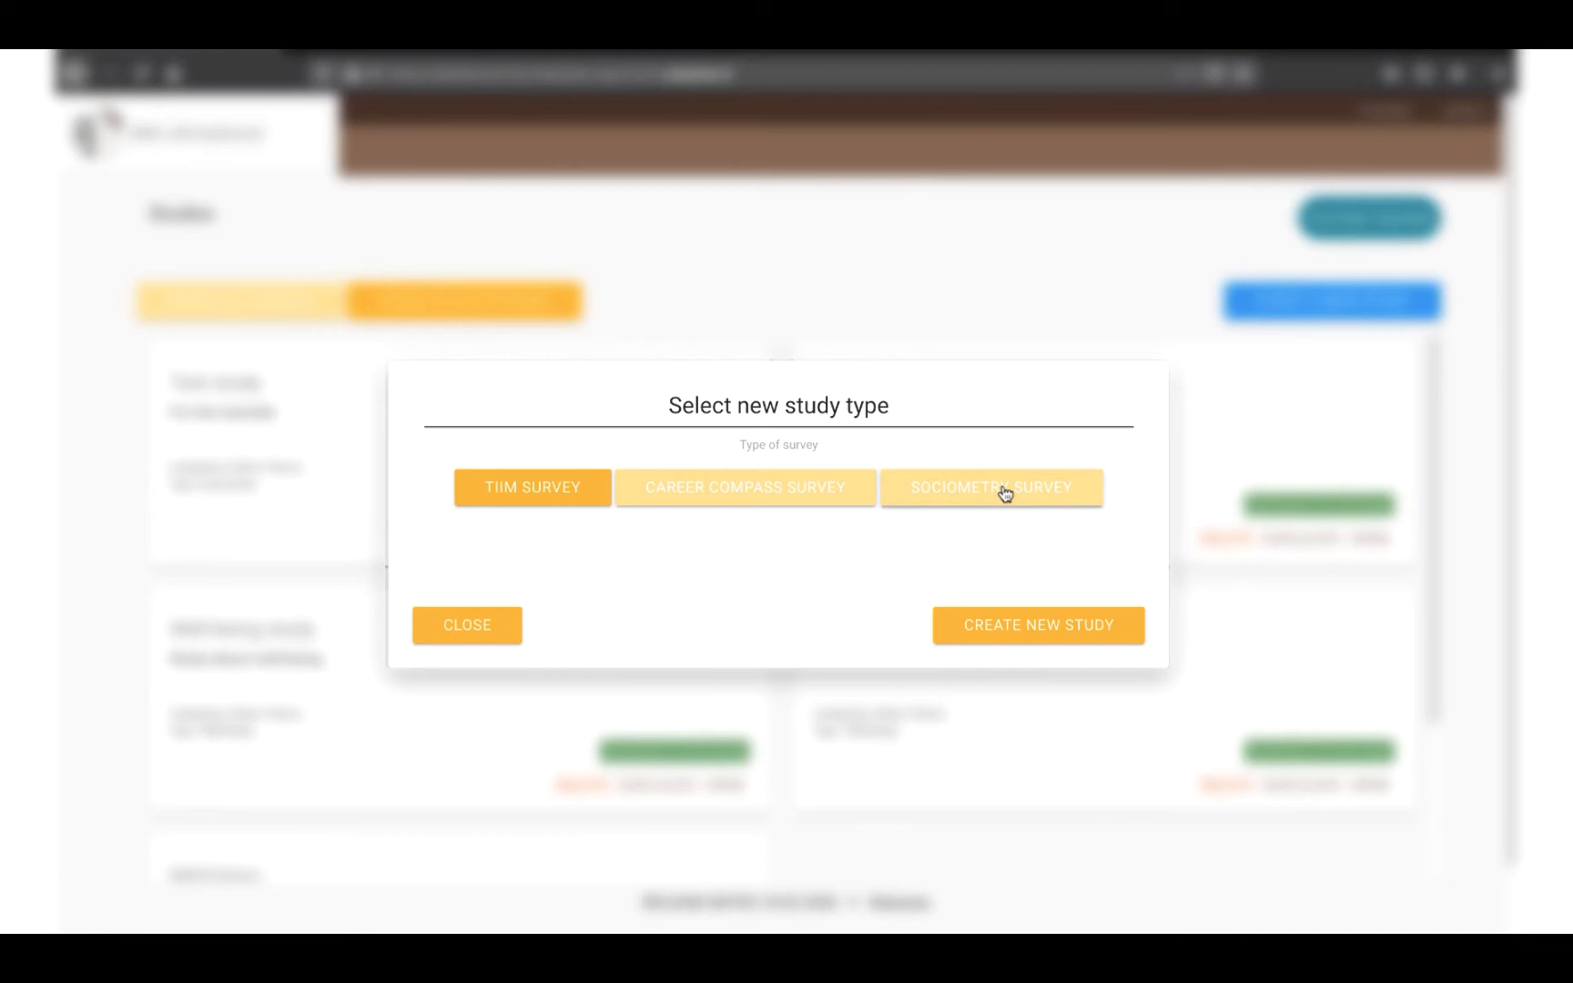
pyautogui.click(991, 488)
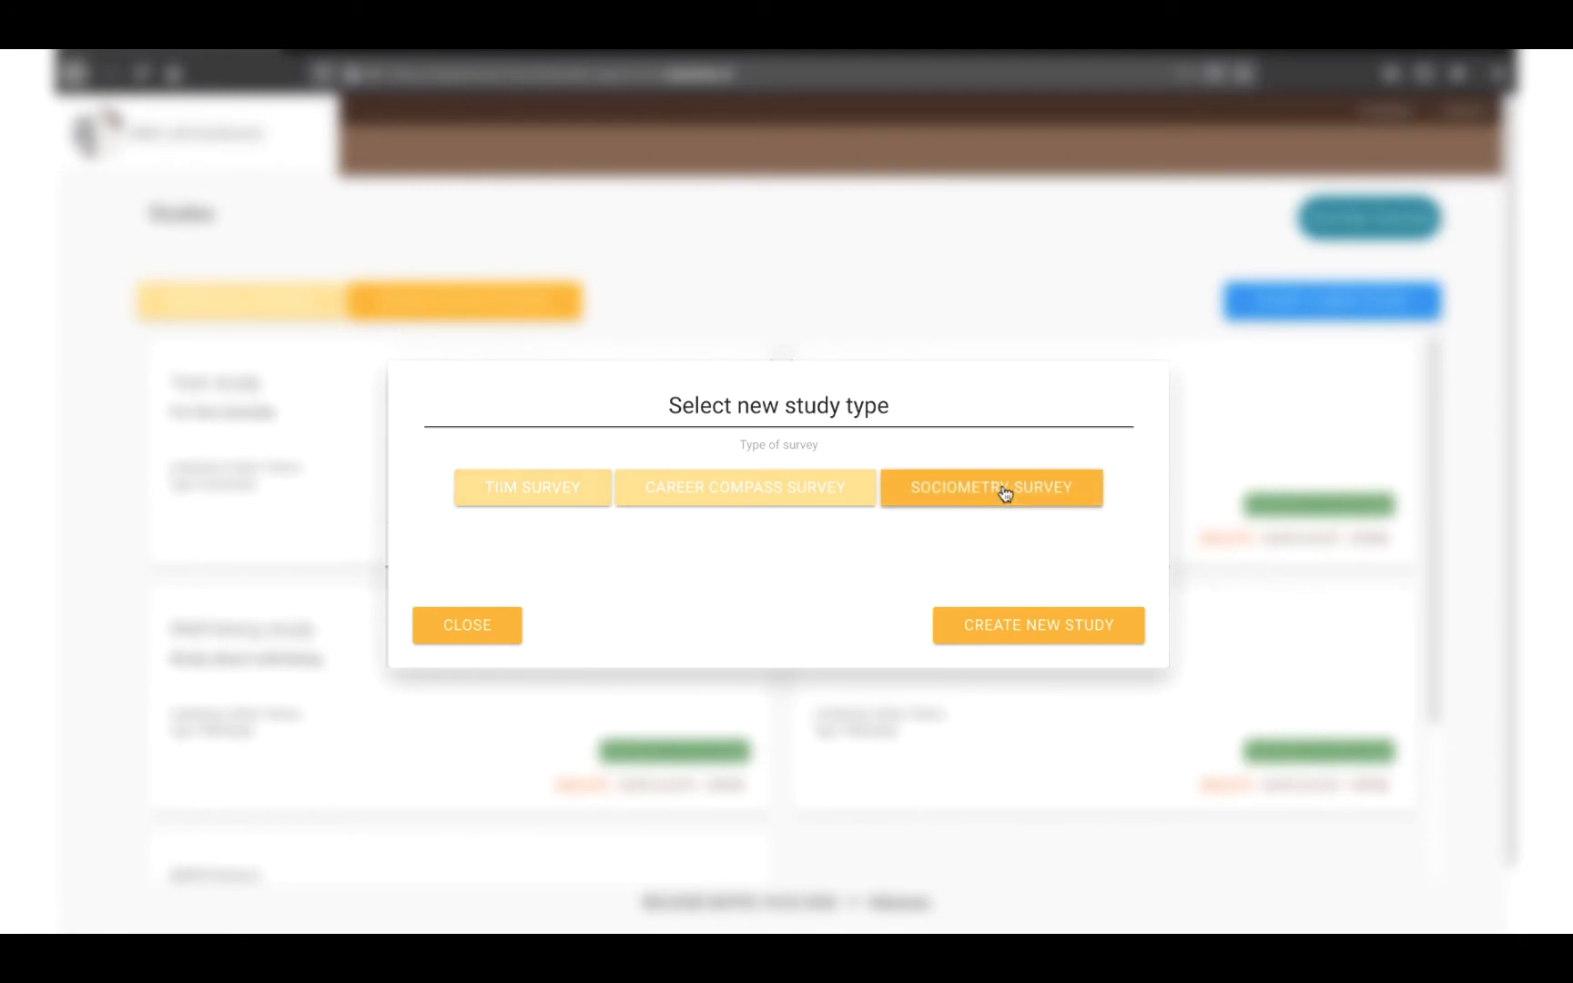
pyautogui.click(1038, 625)
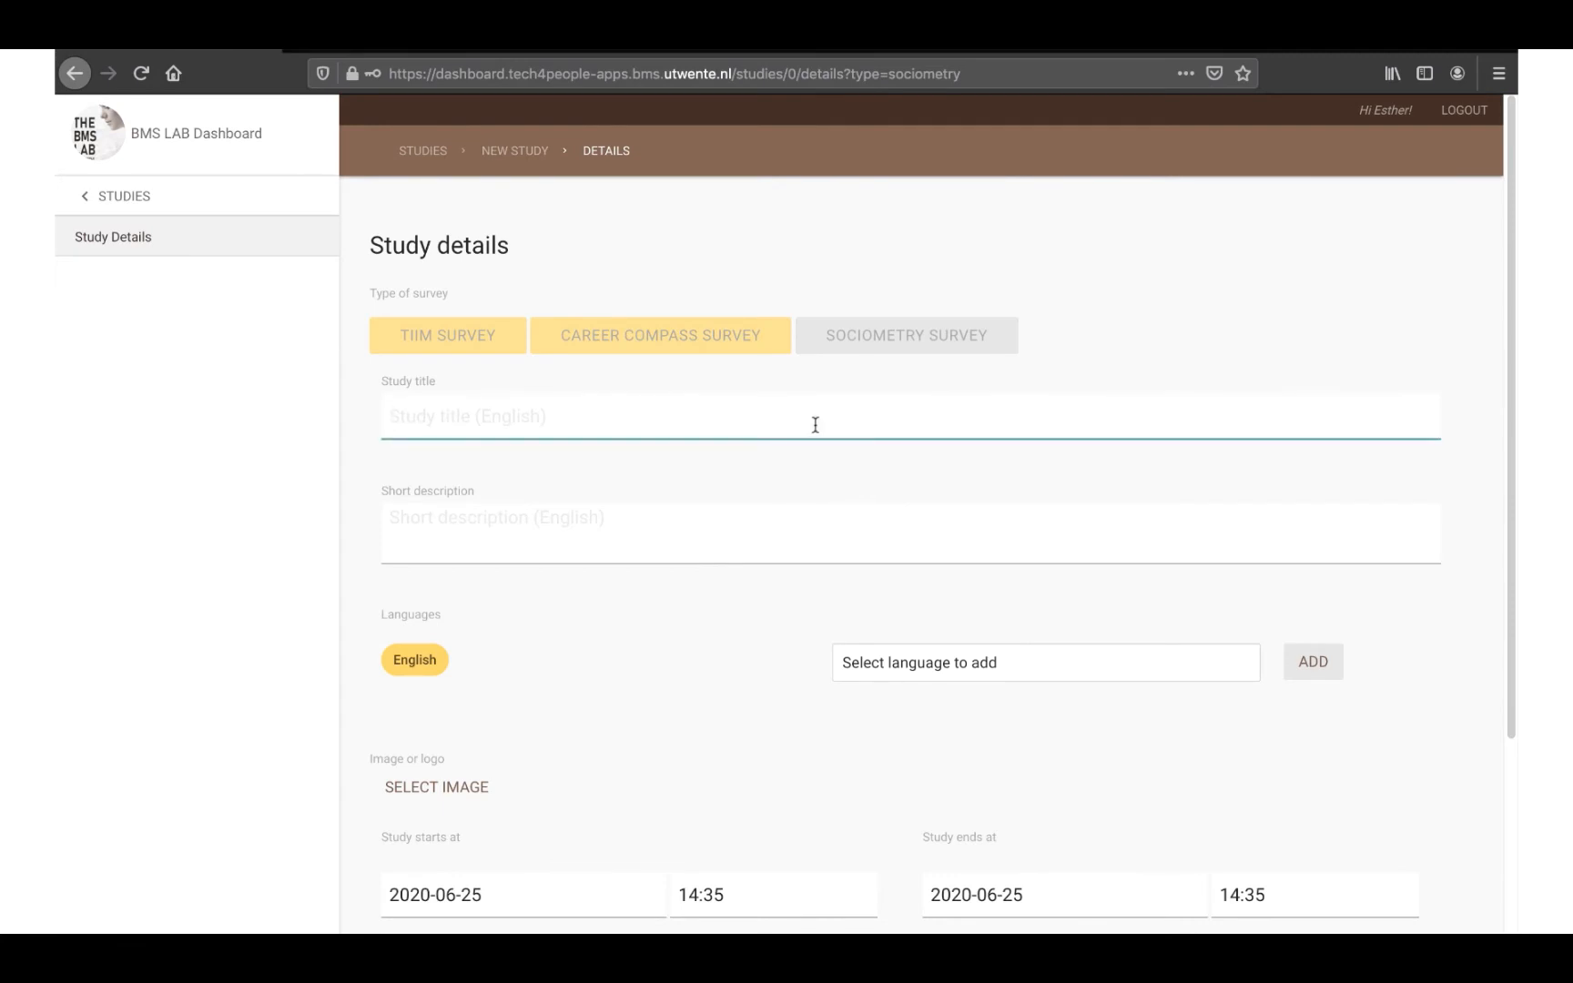
# Title the study 'Sociometry study 1' with description 'Test study 1'
pyautogui.write('Sociome')
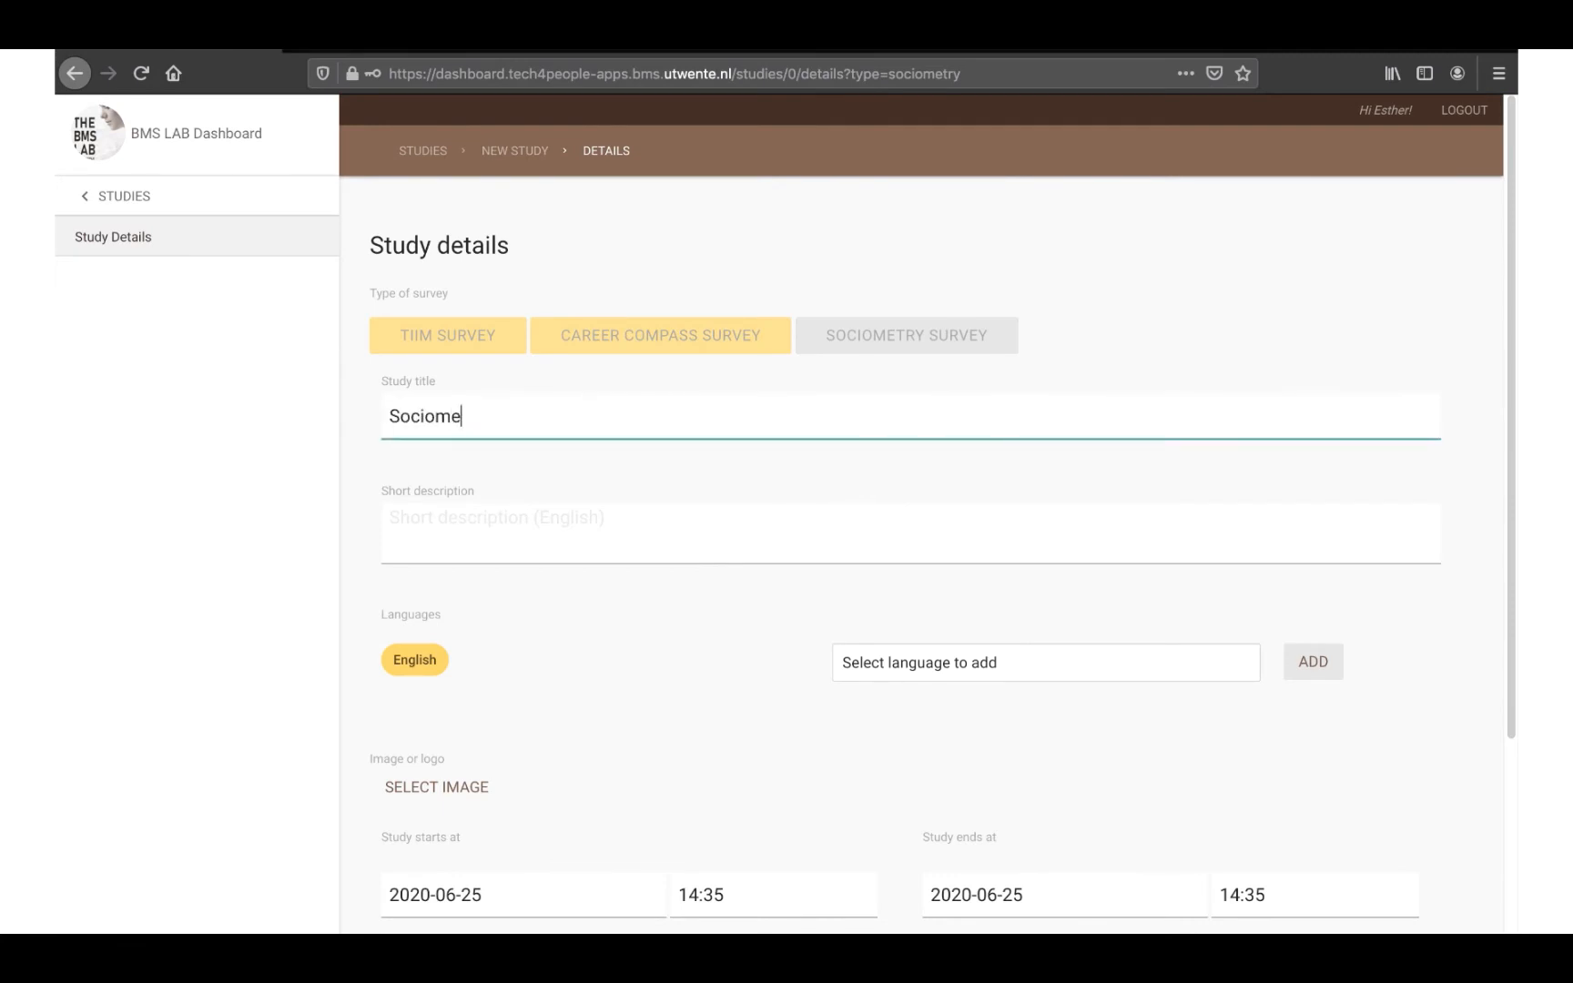
pyautogui.write('try study 1')
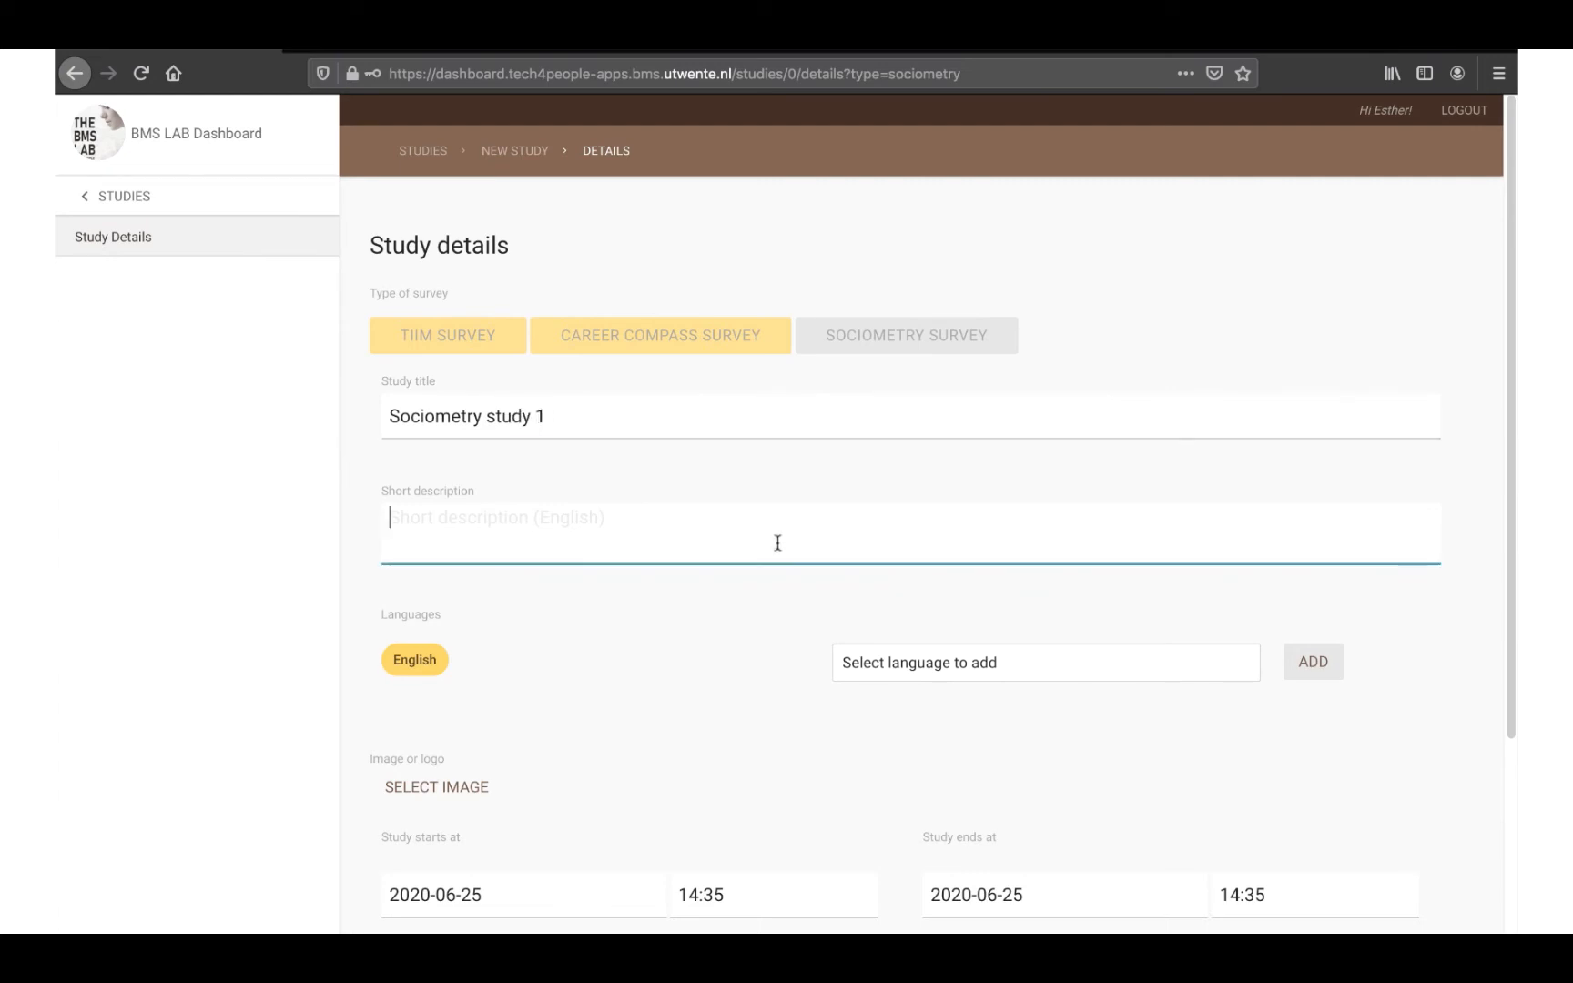
pyautogui.write('Test stud')
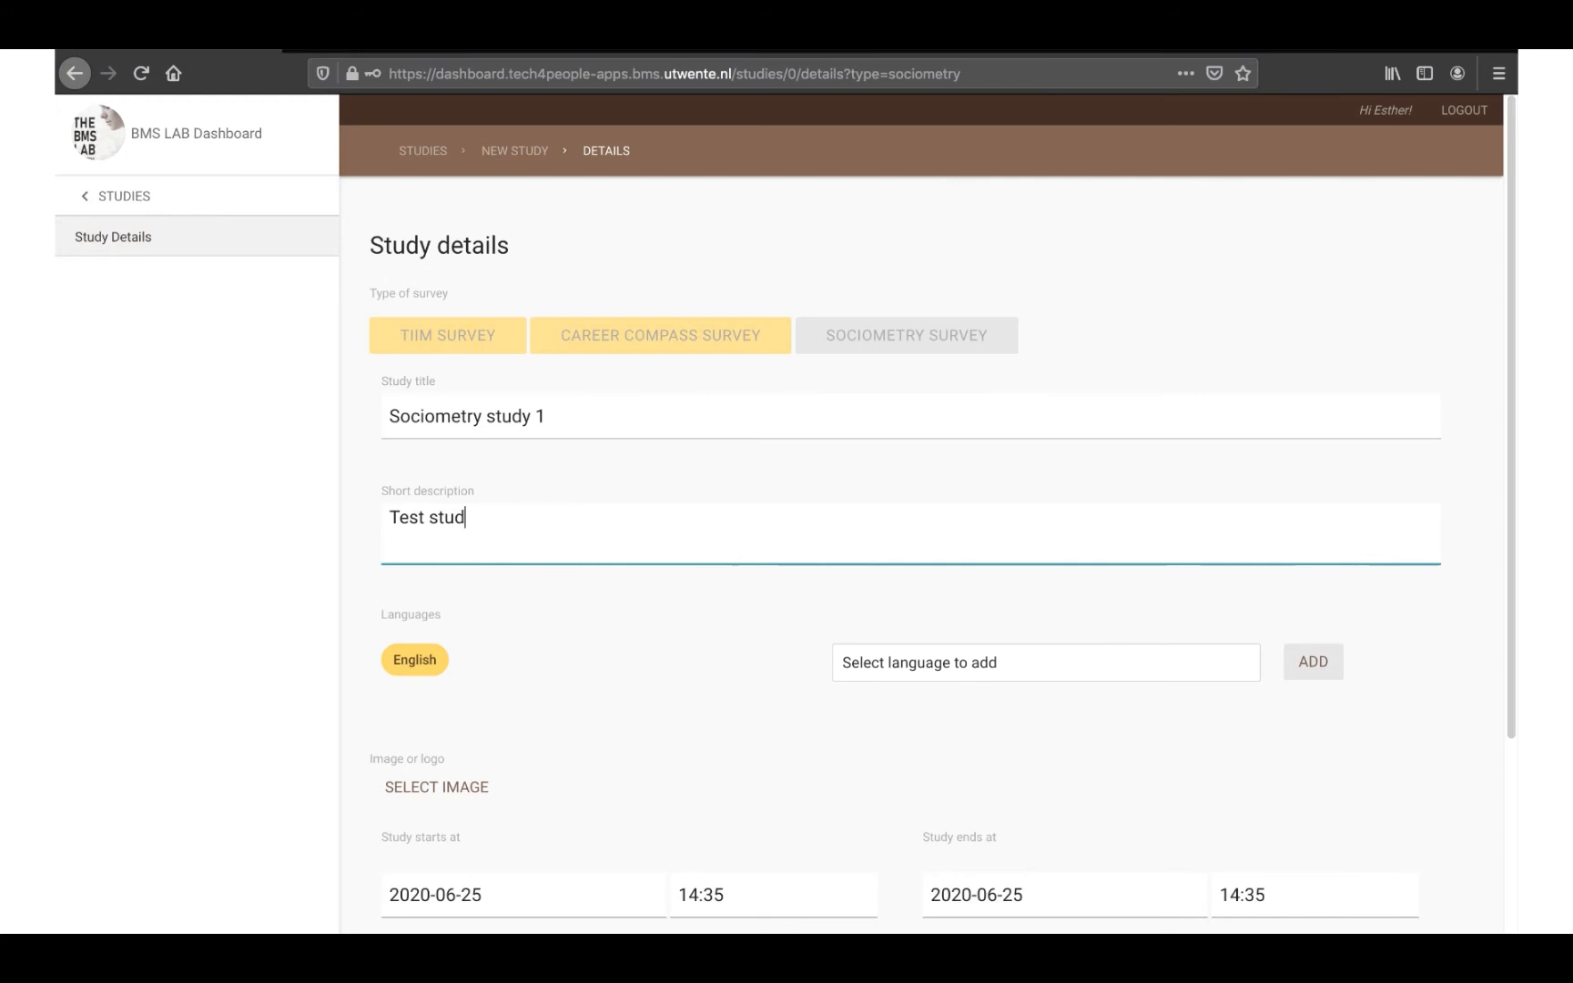
pyautogui.write('y 1')
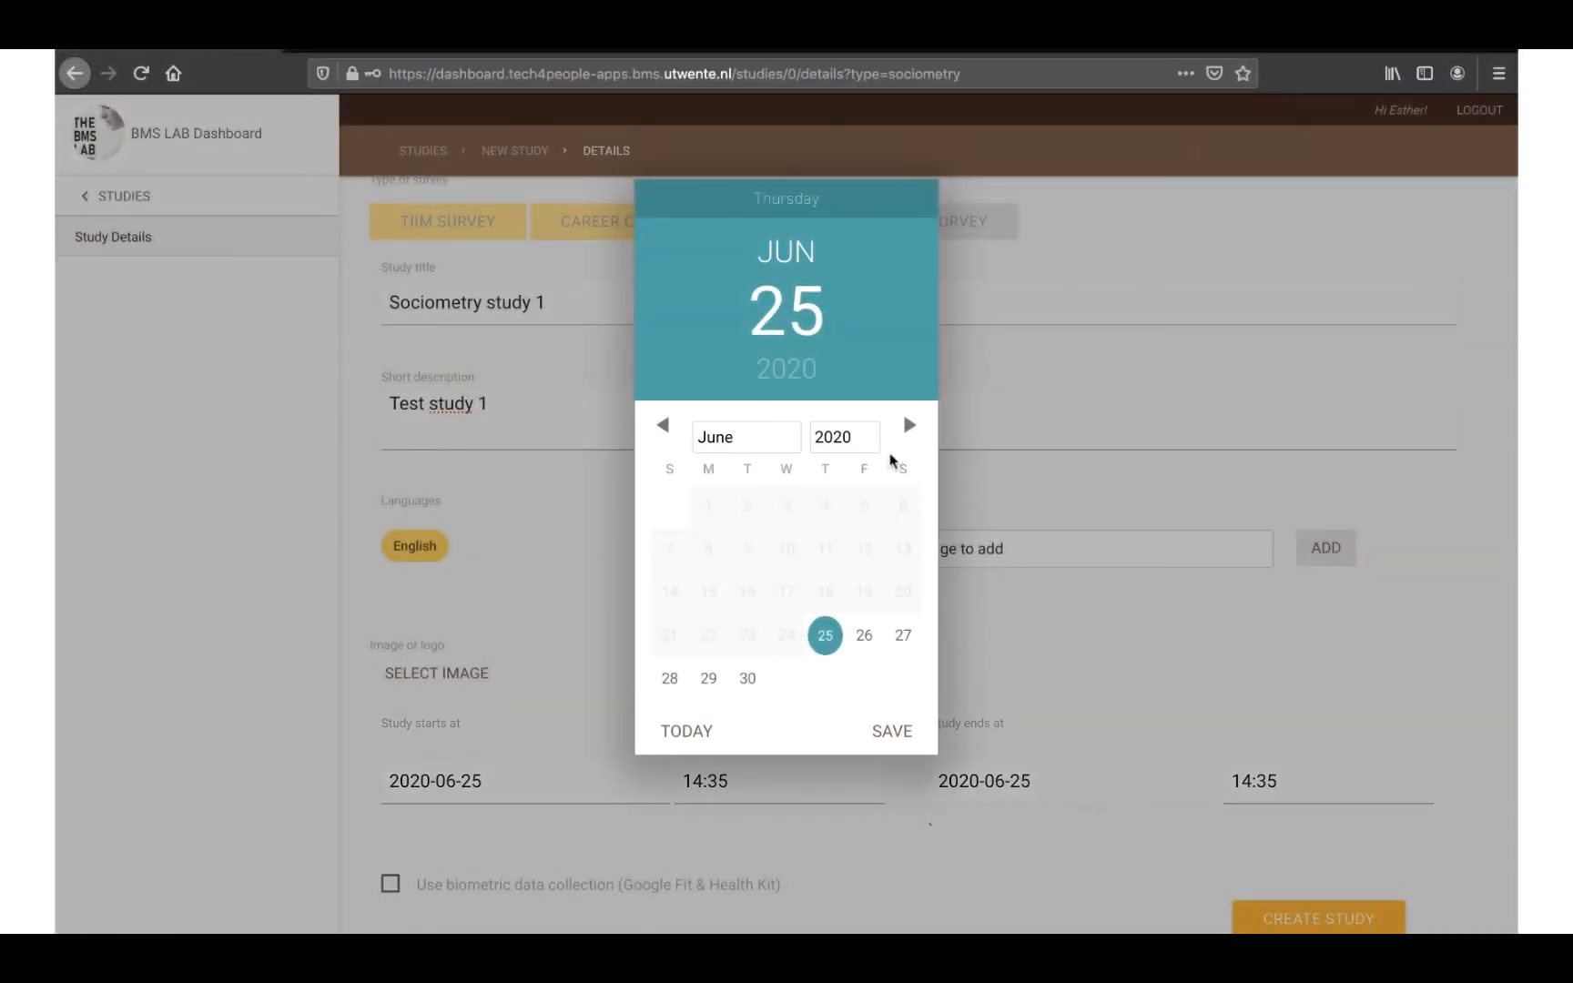
# Set the end date to September 4 and create the study
pyautogui.click(908, 424)
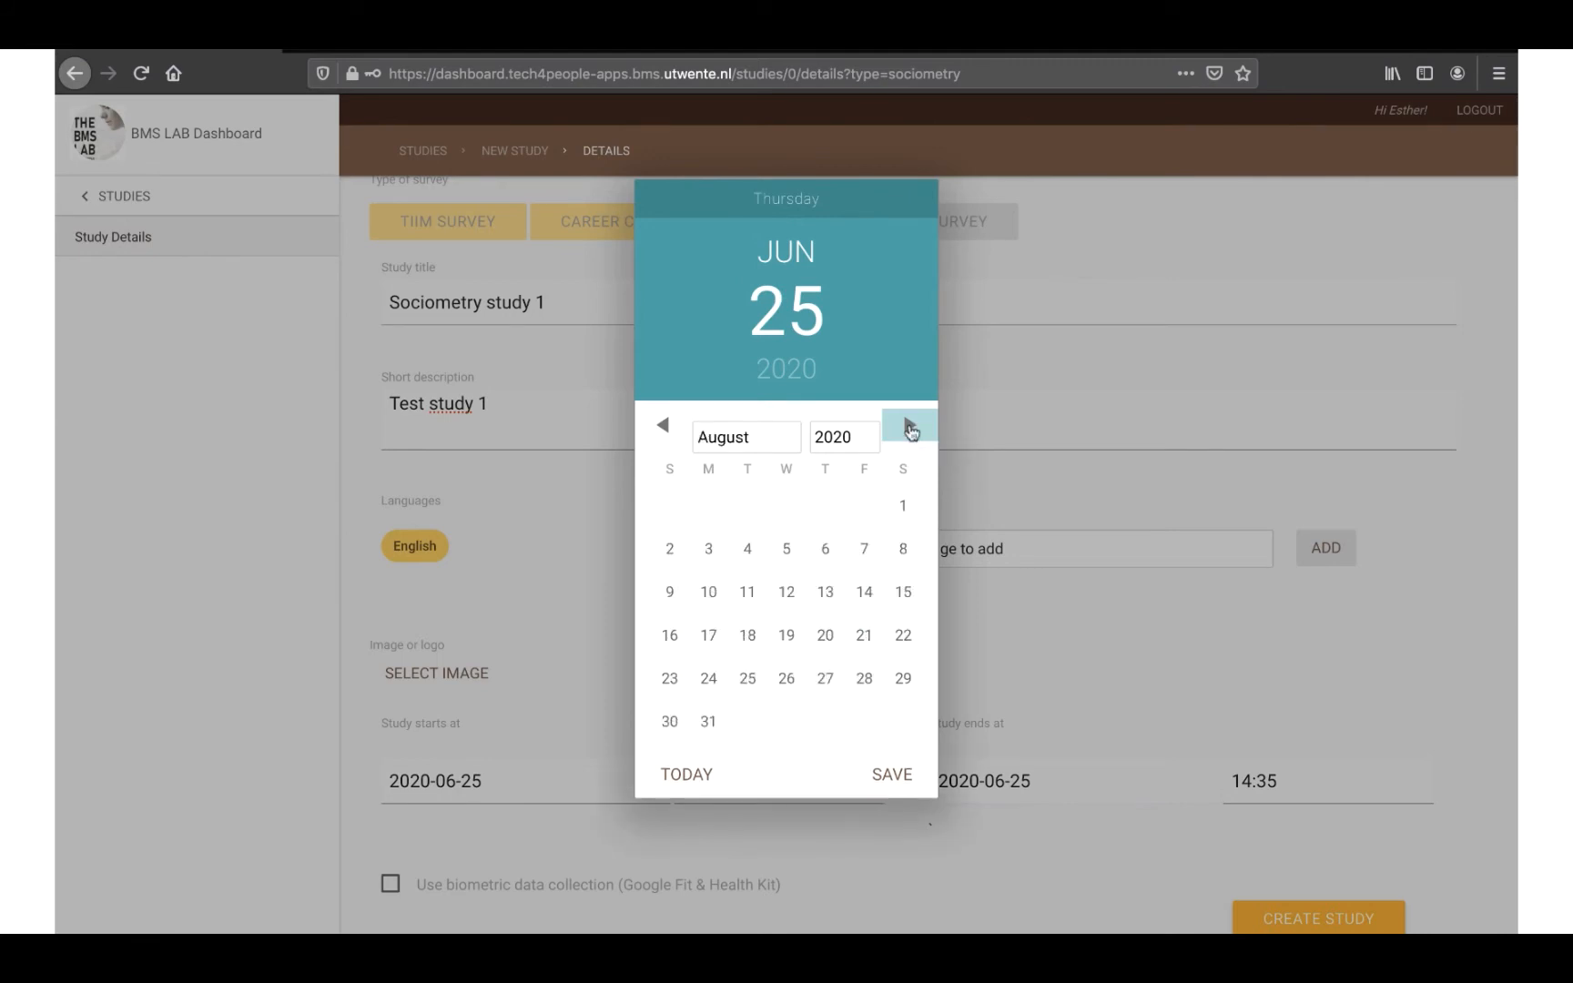
pyautogui.click(908, 424)
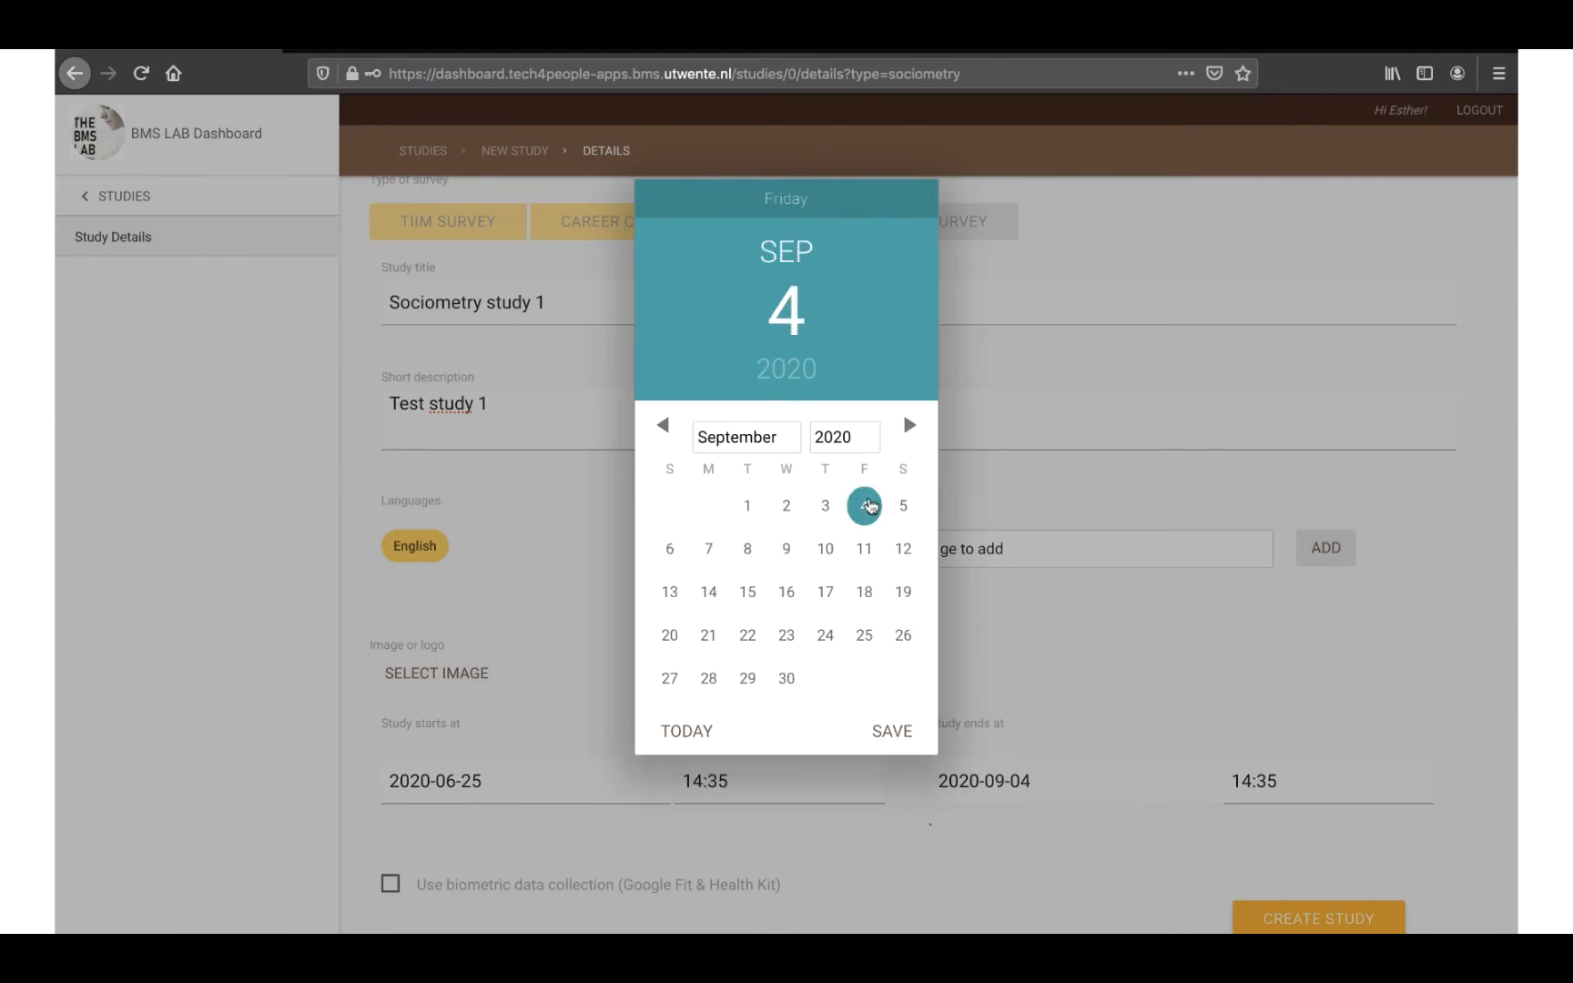
pyautogui.click(892, 731)
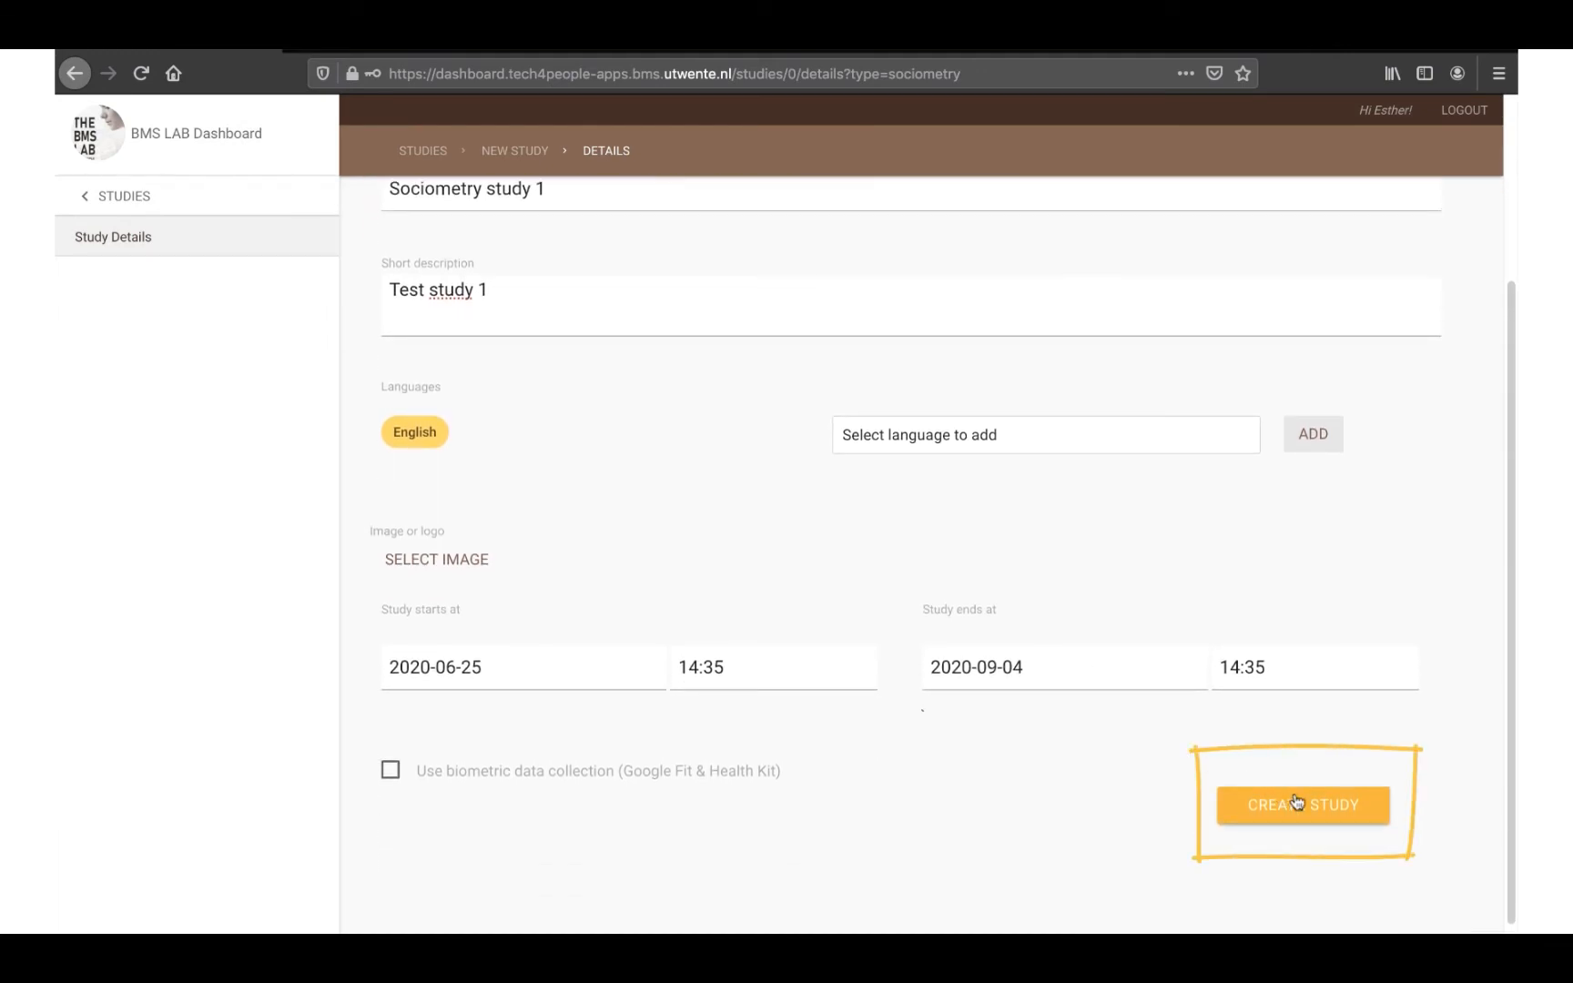
pyautogui.click(1302, 805)
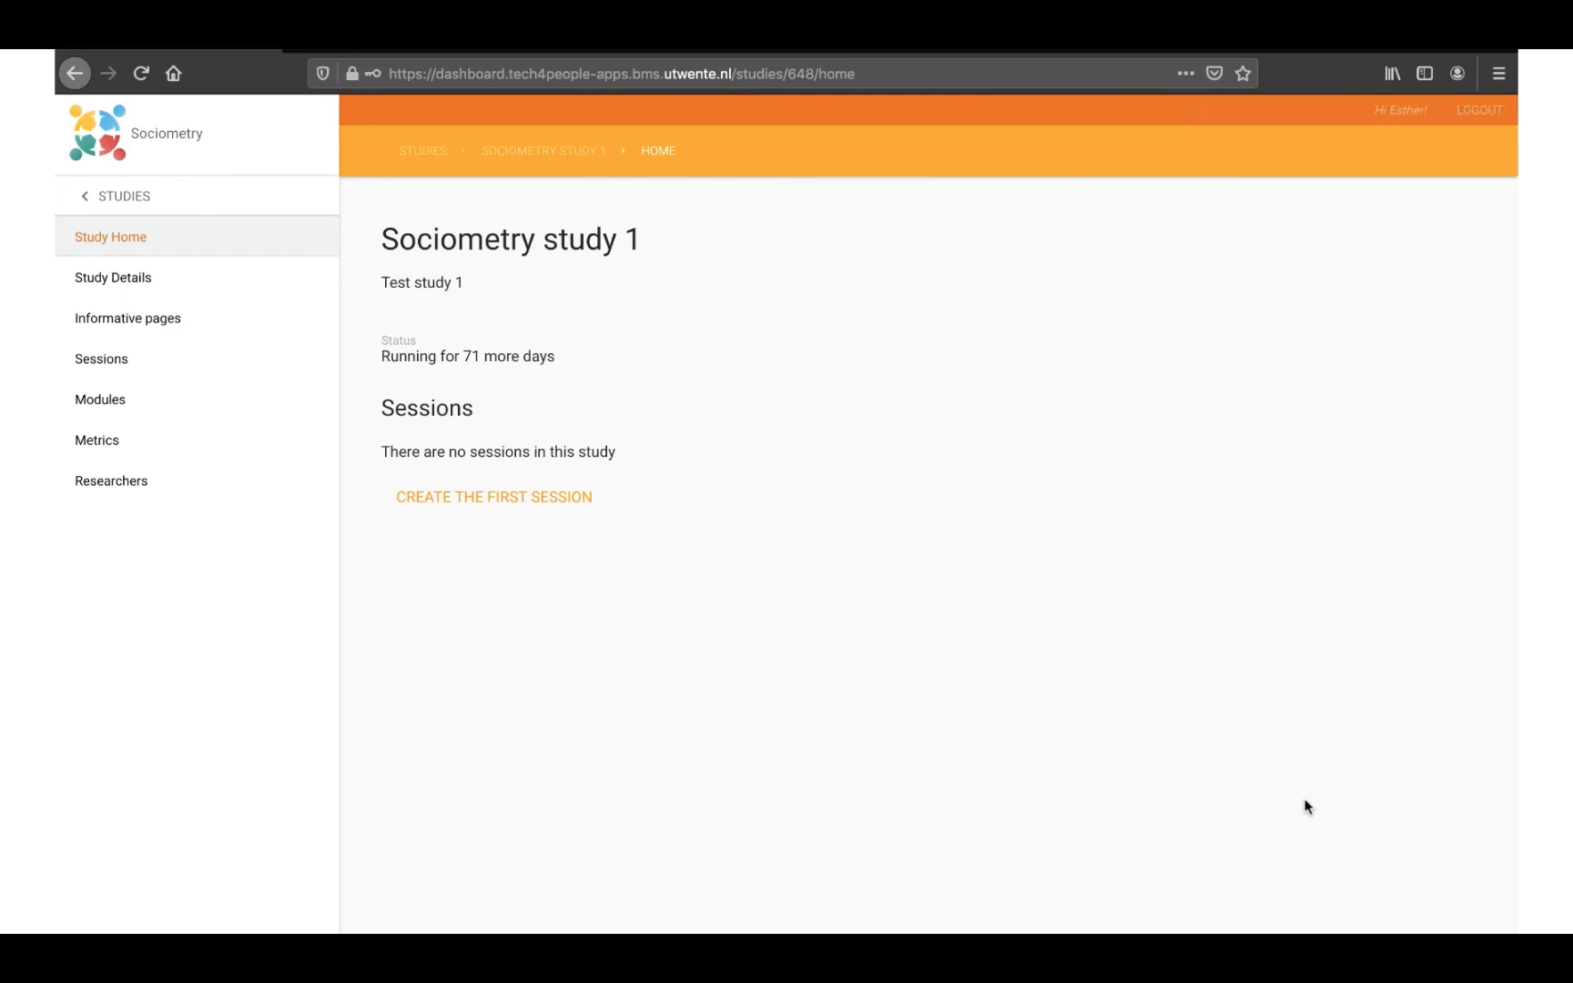
pyautogui.moveTo(1272, 787)
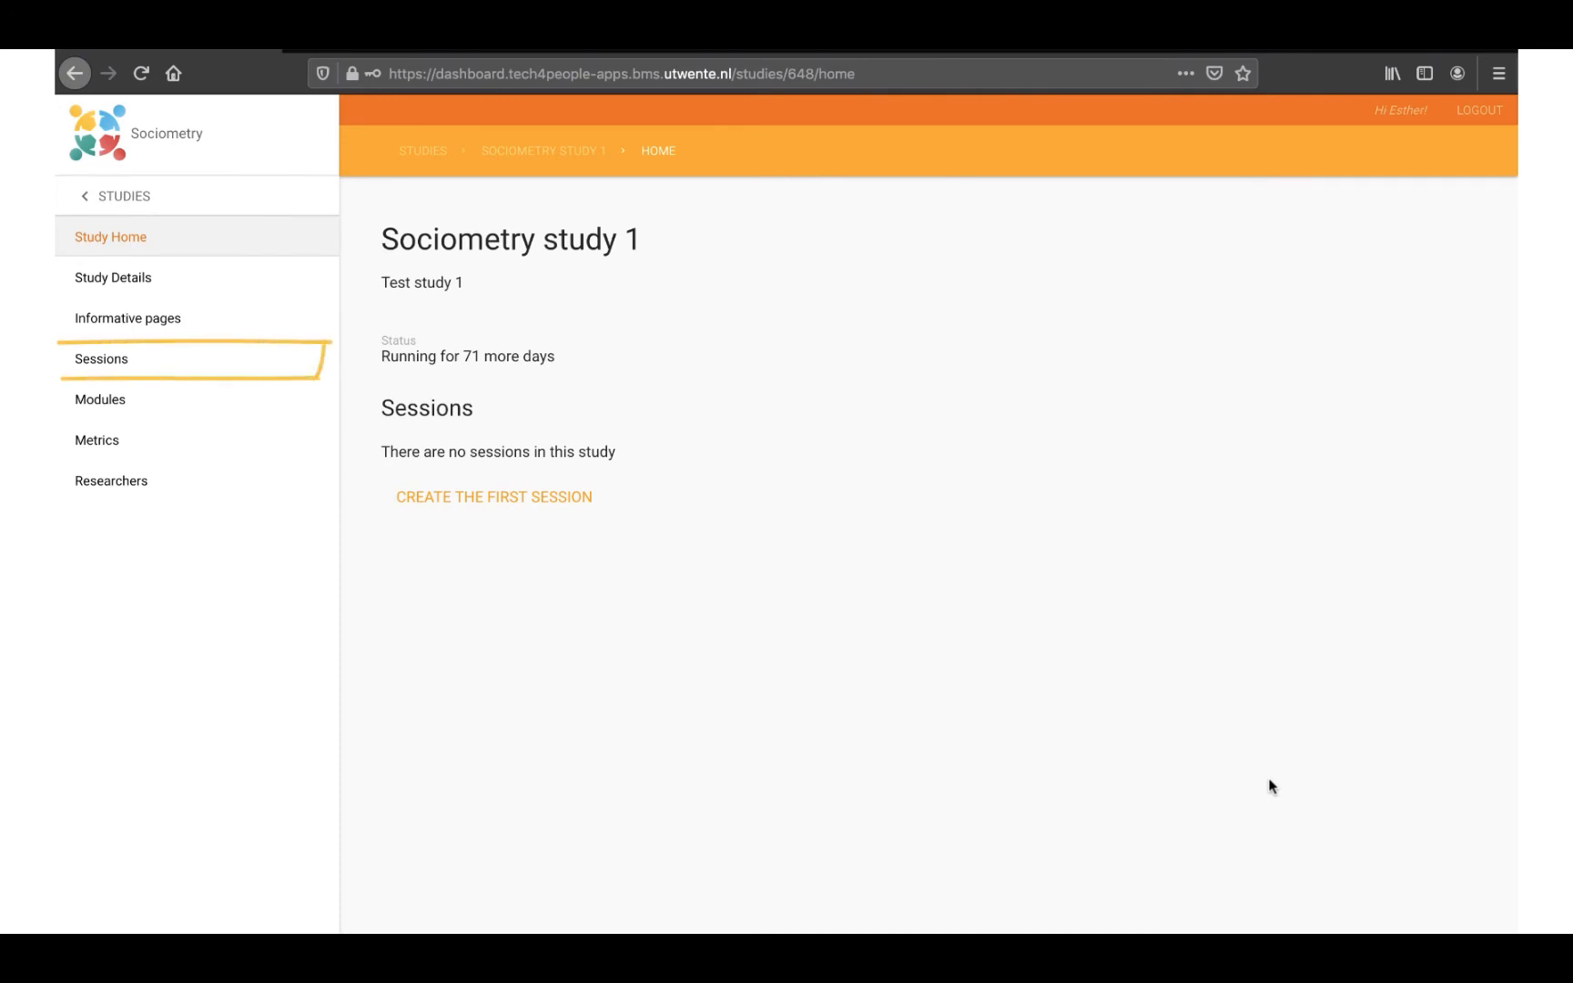
pyautogui.moveTo(225, 365)
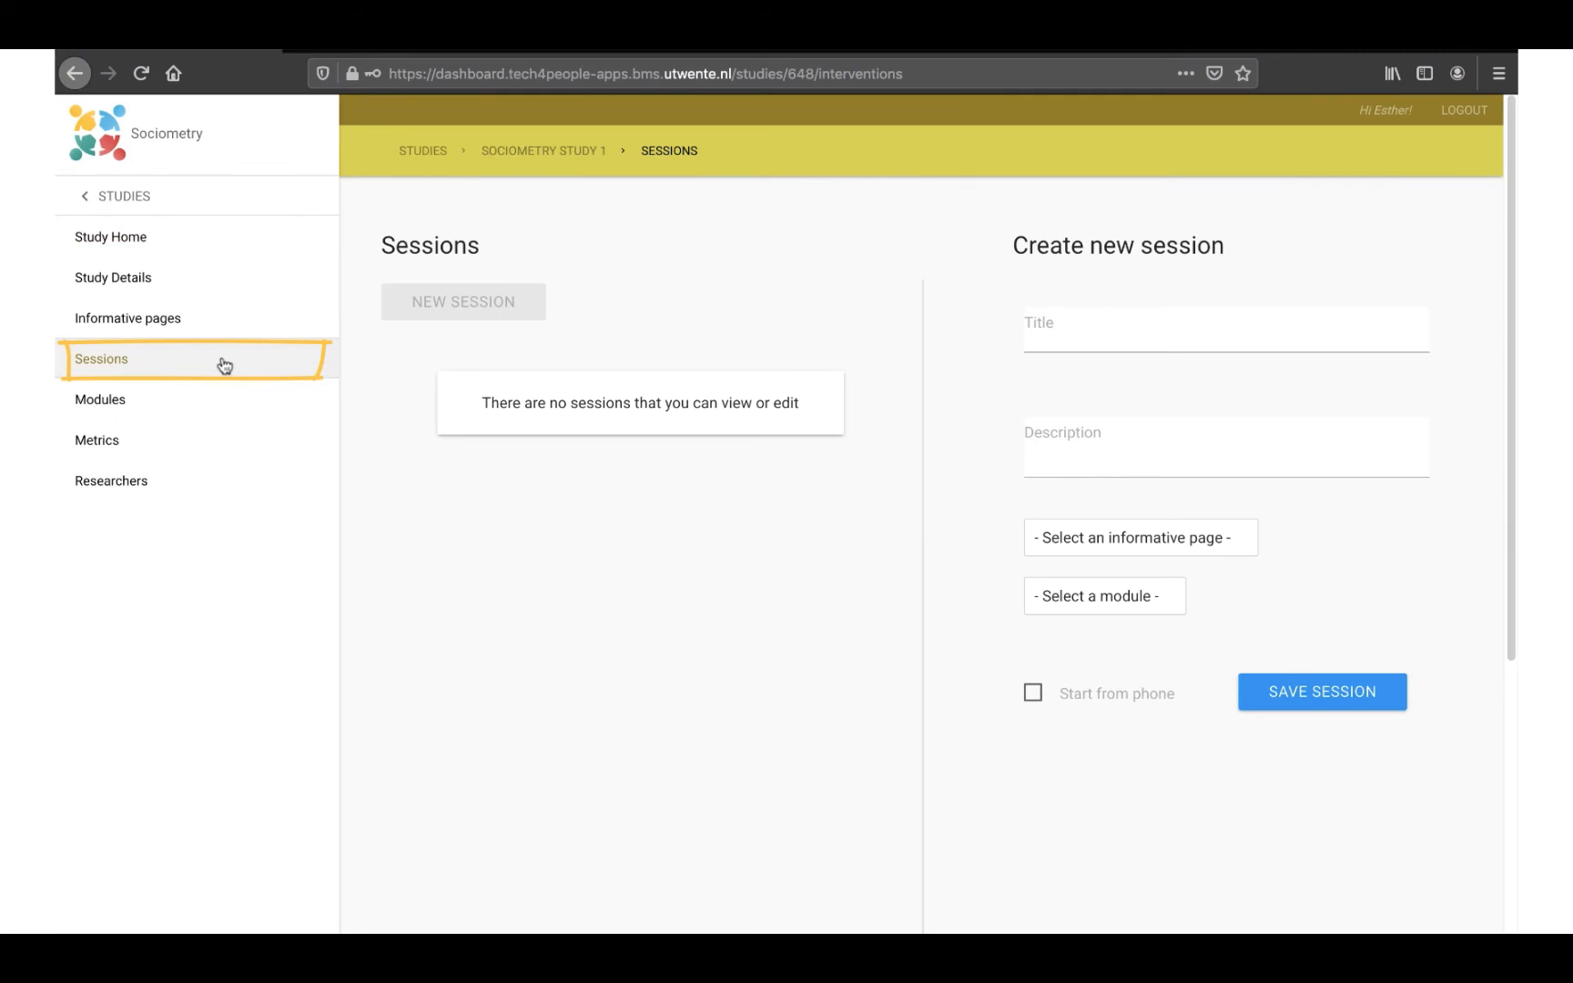
pyautogui.moveTo(715, 392)
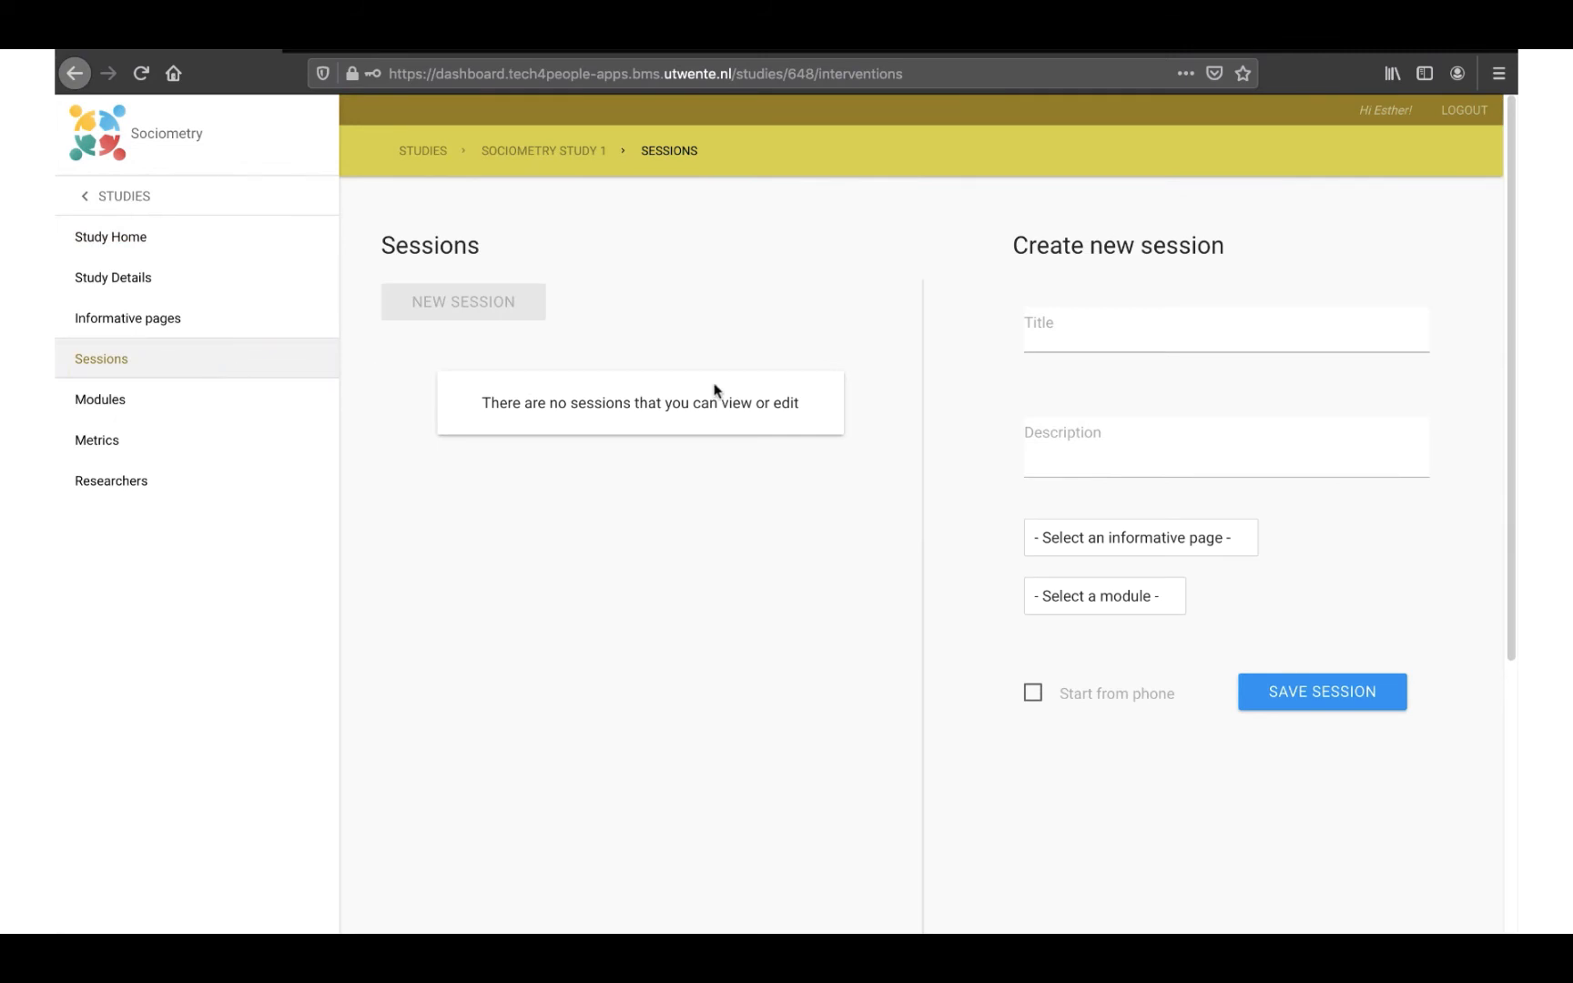
# Open the Sessions page of Sociometry study 1
pyautogui.click(1322, 692)
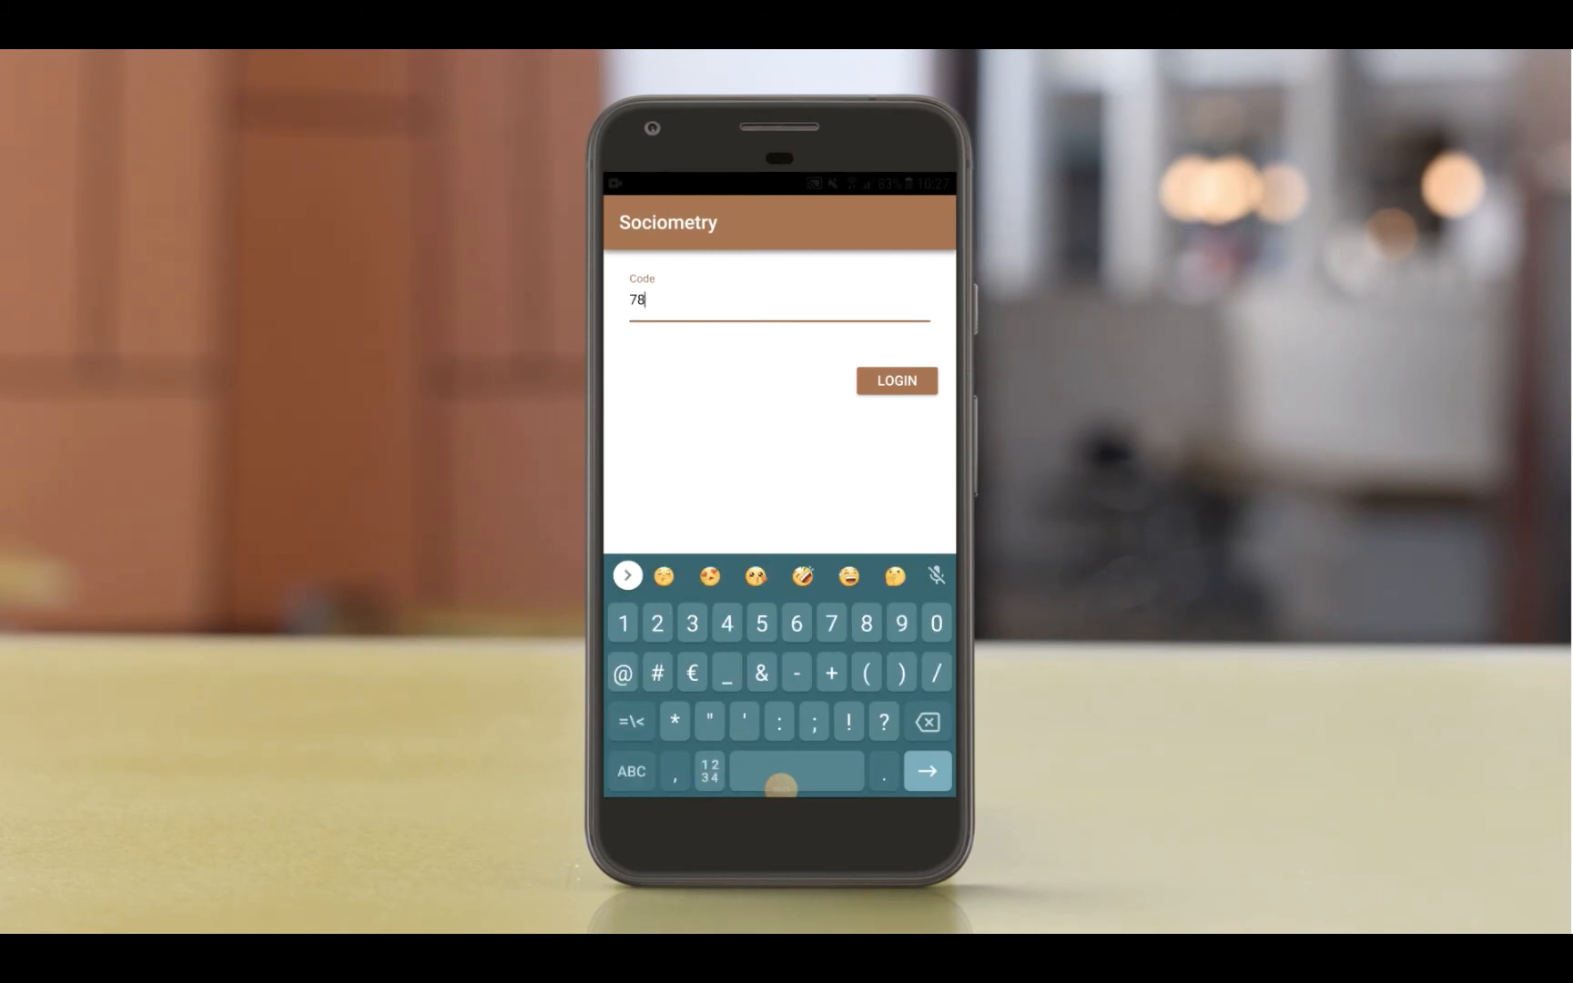
pyautogui.write('20')
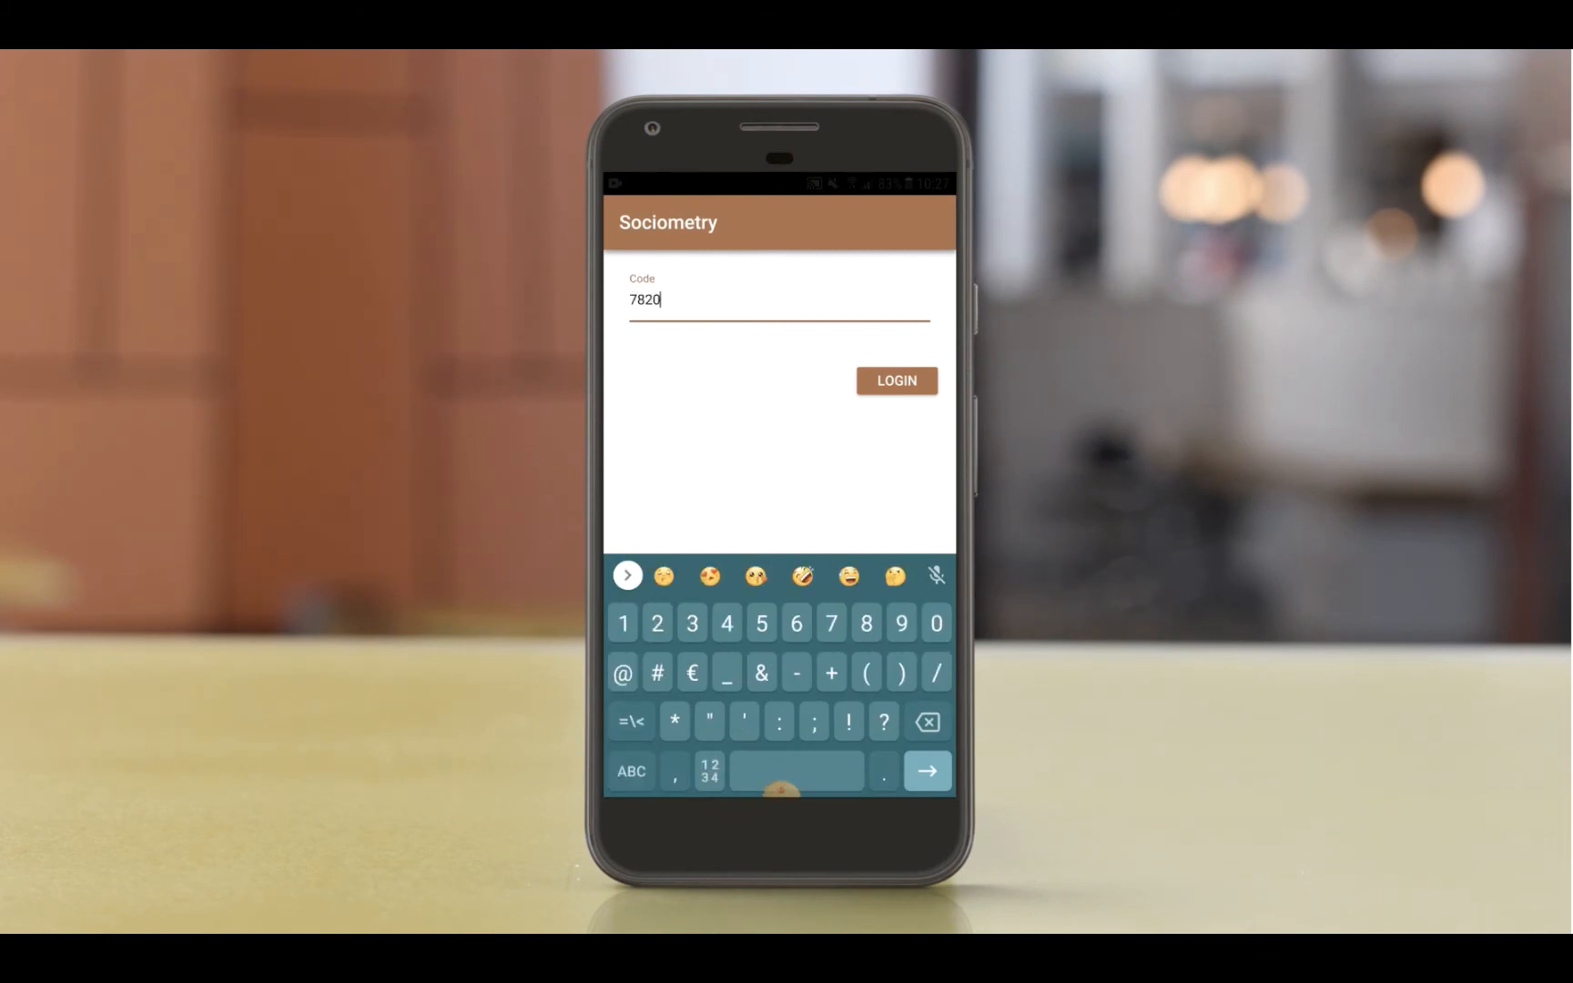
pyautogui.click(895, 382)
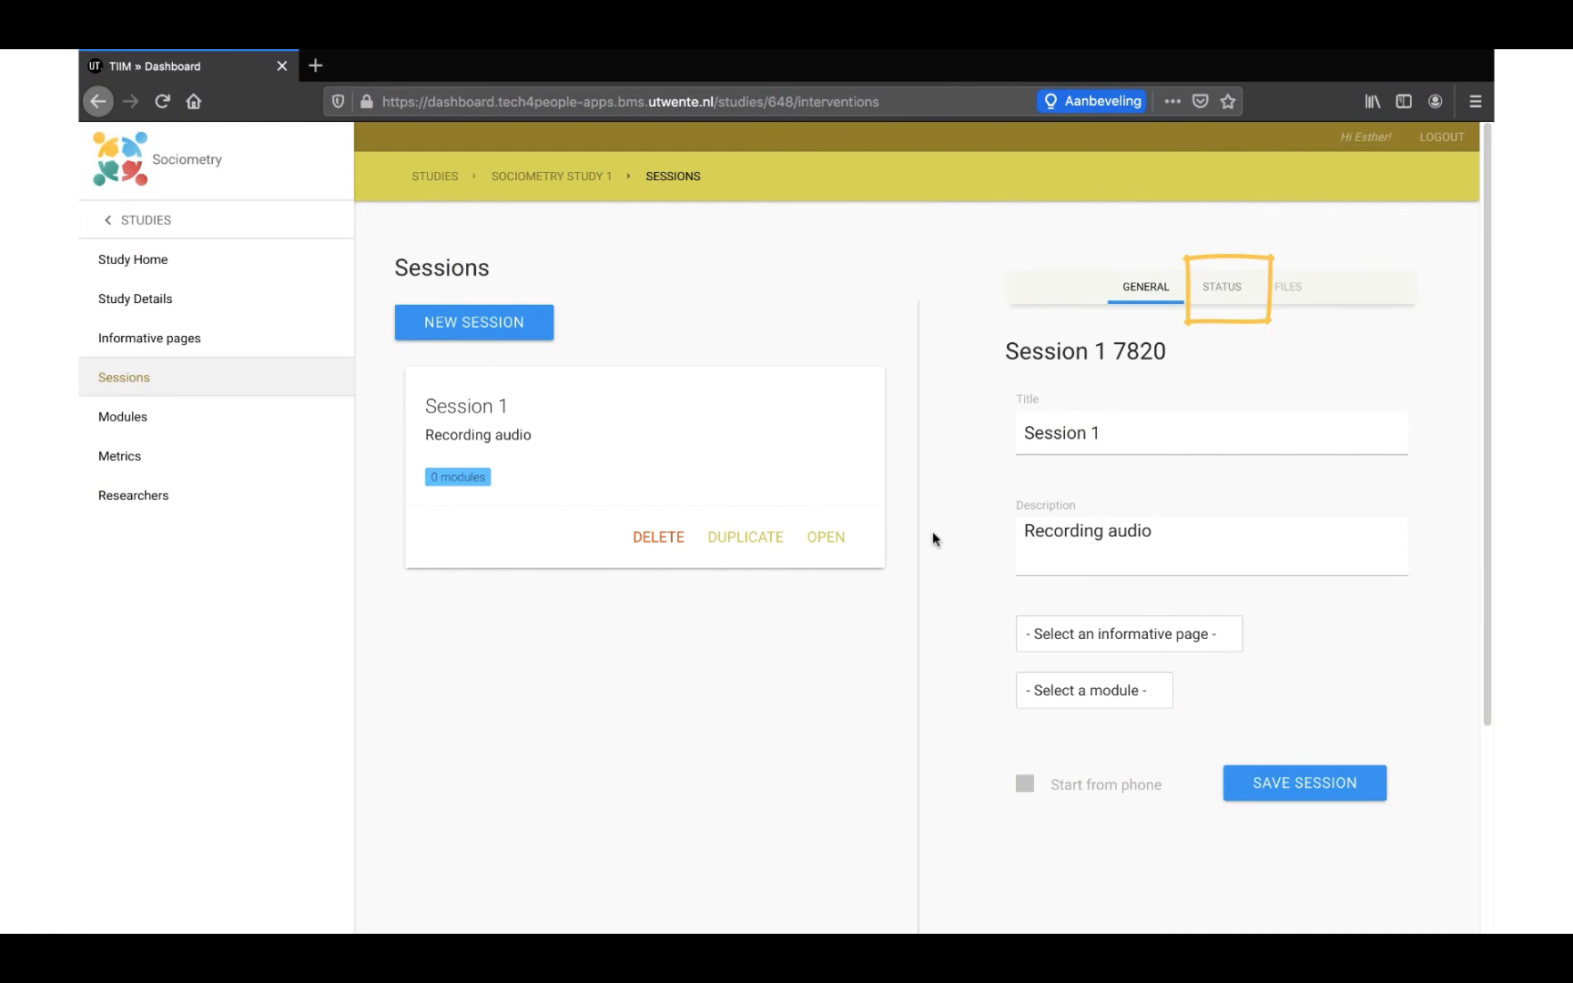
pyautogui.click(1221, 287)
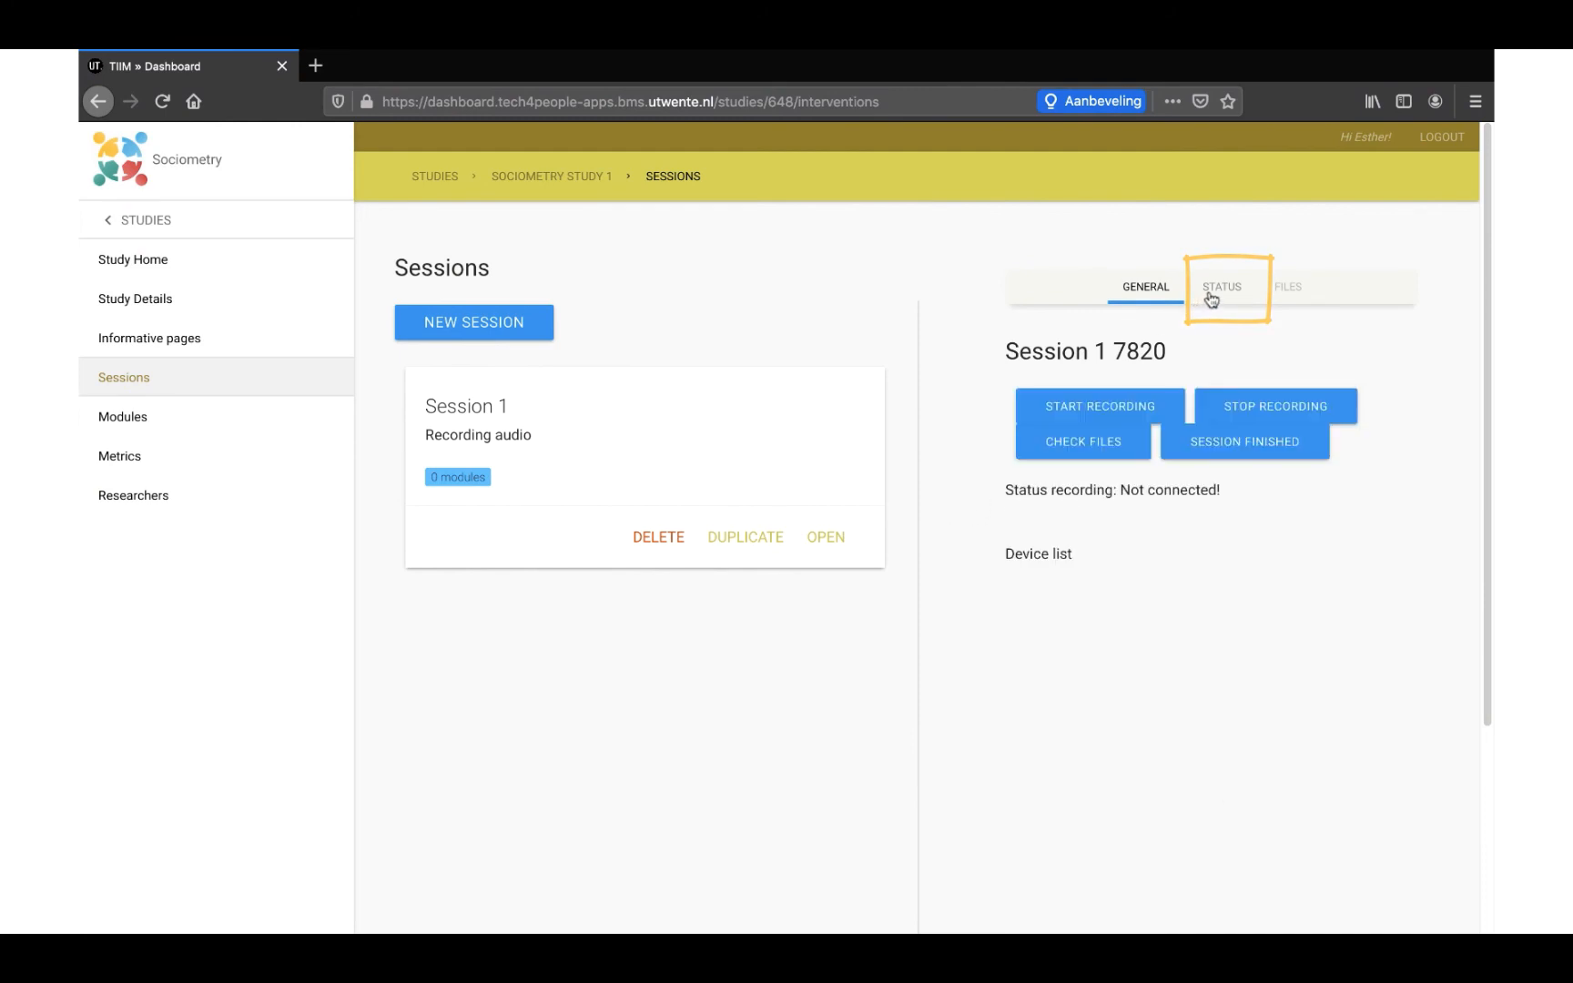